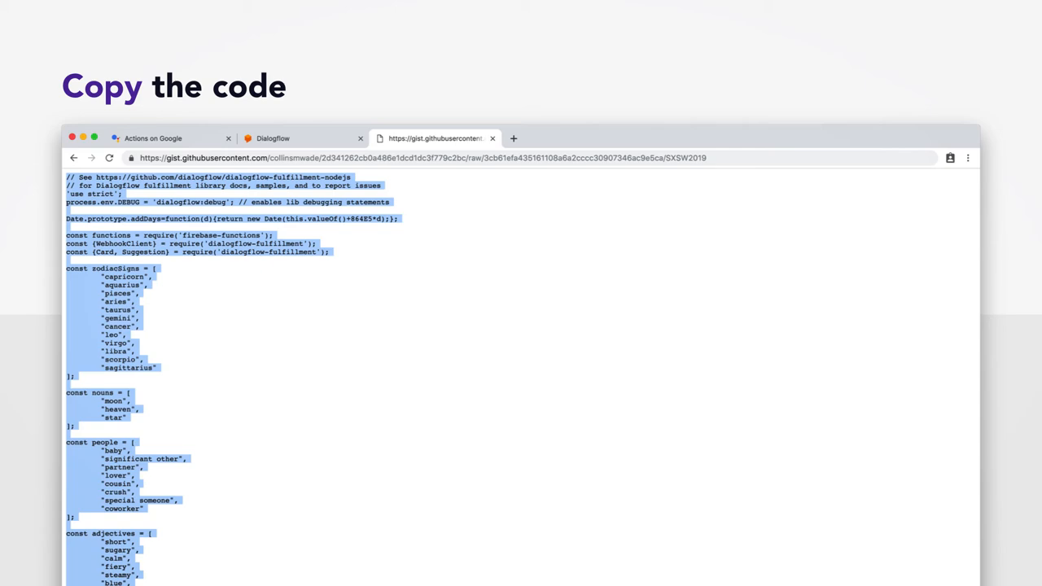
Step: Copy the horoscope fulfillment code from the GitHub gist for the inline editor
{"action": "left_click", "coordinate": [274, 137]}
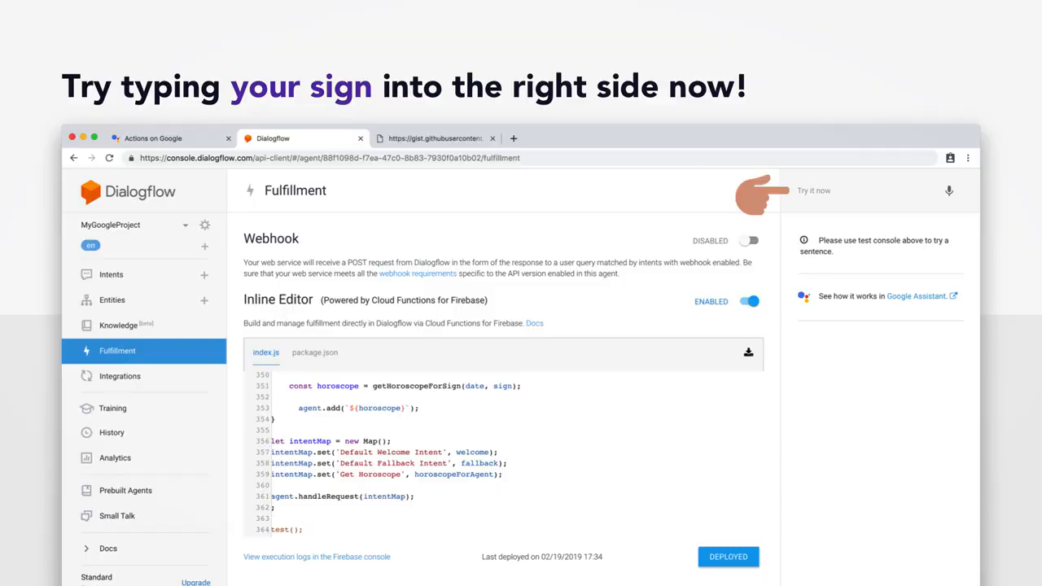
Step: Return to the agent's intents list showing Get Horoscope with the default intents
{"action": "left_click", "coordinate": [111, 274]}
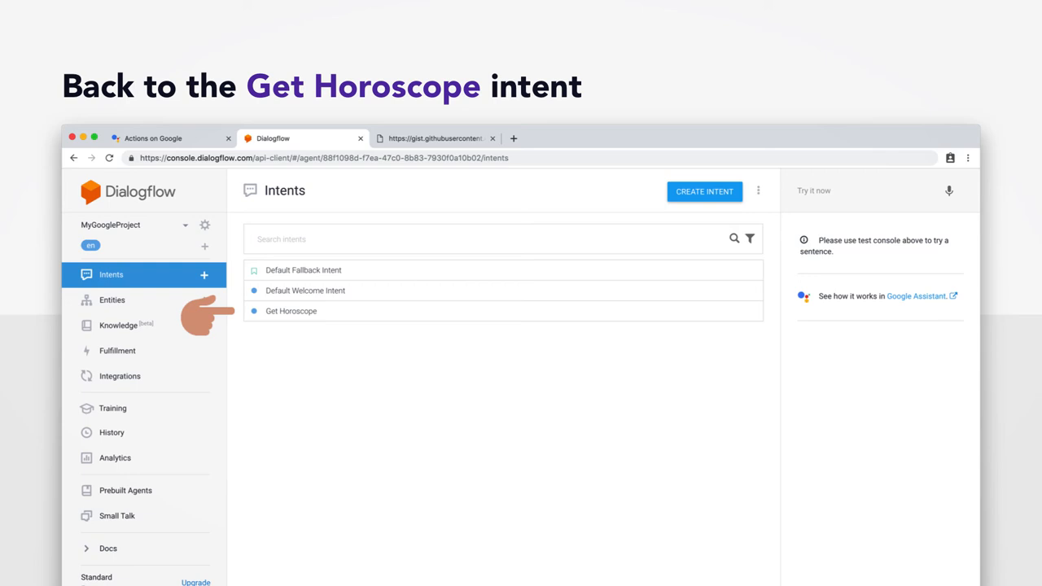
{"action": "left_click", "coordinate": [290, 311]}
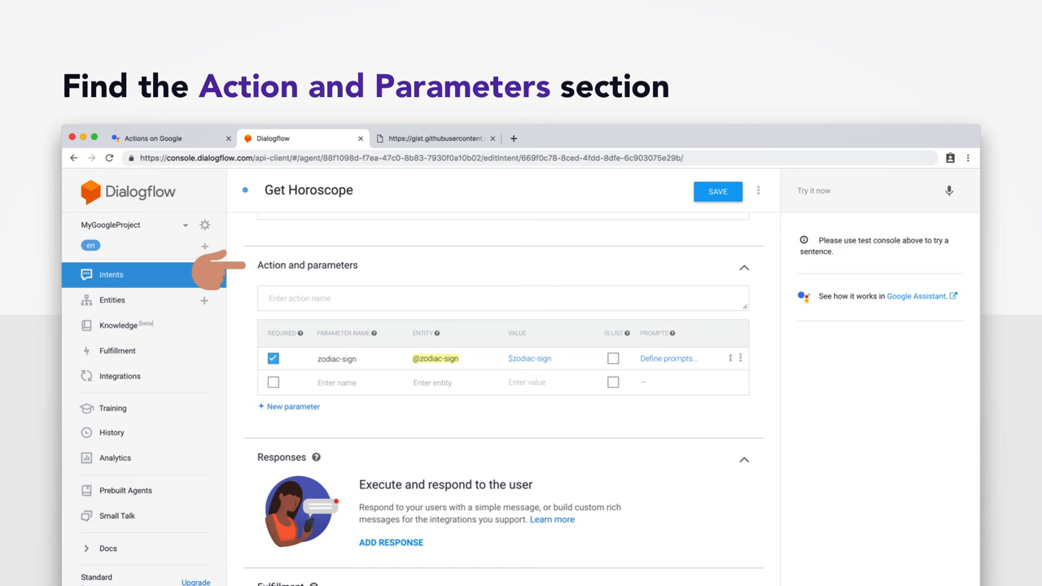
{"action": "type", "text": "@sys.date"}
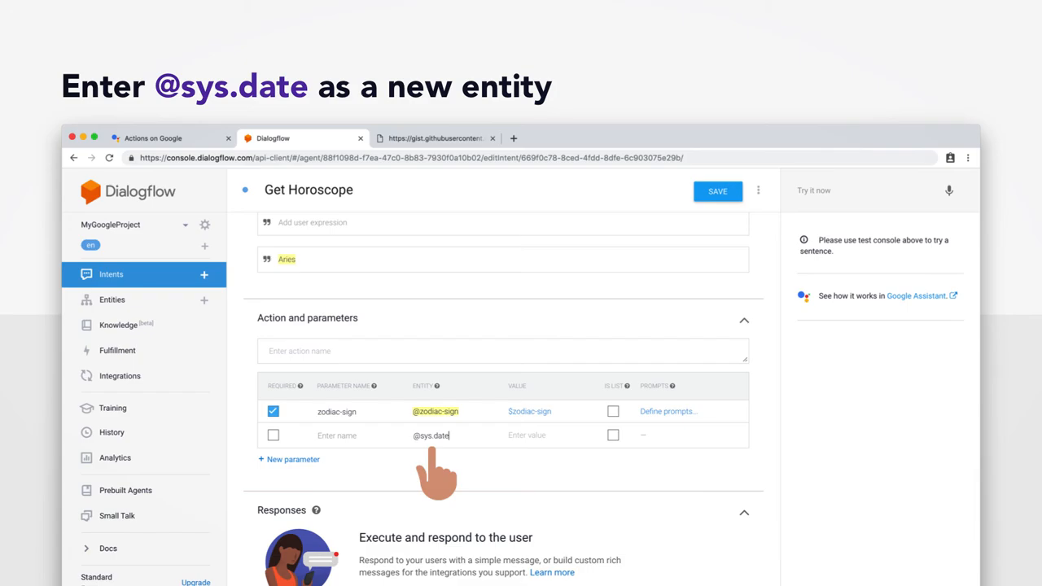
Step: Add the training phrase 'Capricorn tomorrow' to Get Horoscope
{"action": "type", "text": "Capricorn tomorrow"}
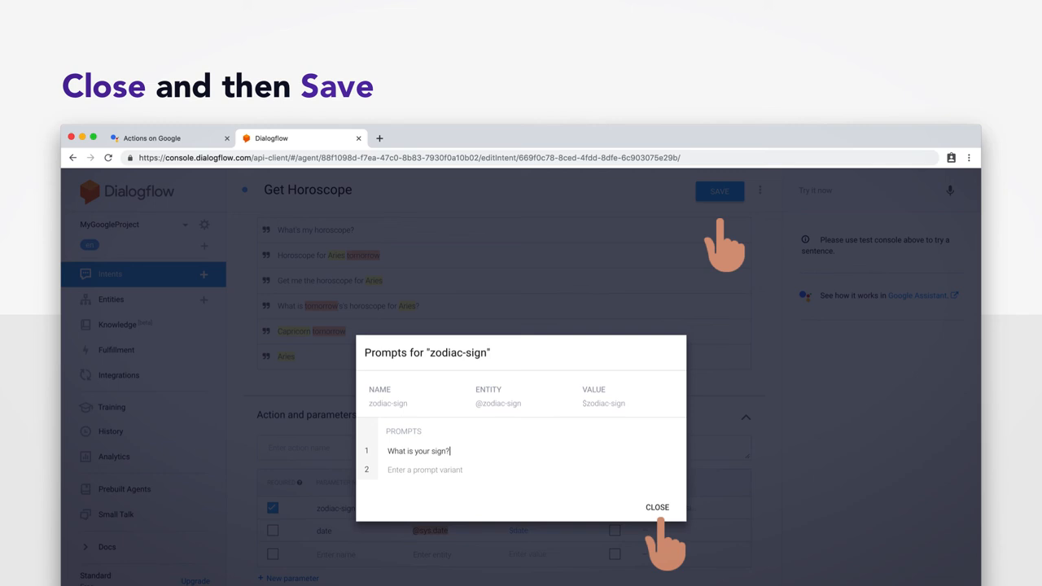
Step: Finish editing the zodiac-sign prompt 'What is your sign?' and close the prompts dialog
{"action": "left_click", "coordinate": [658, 508]}
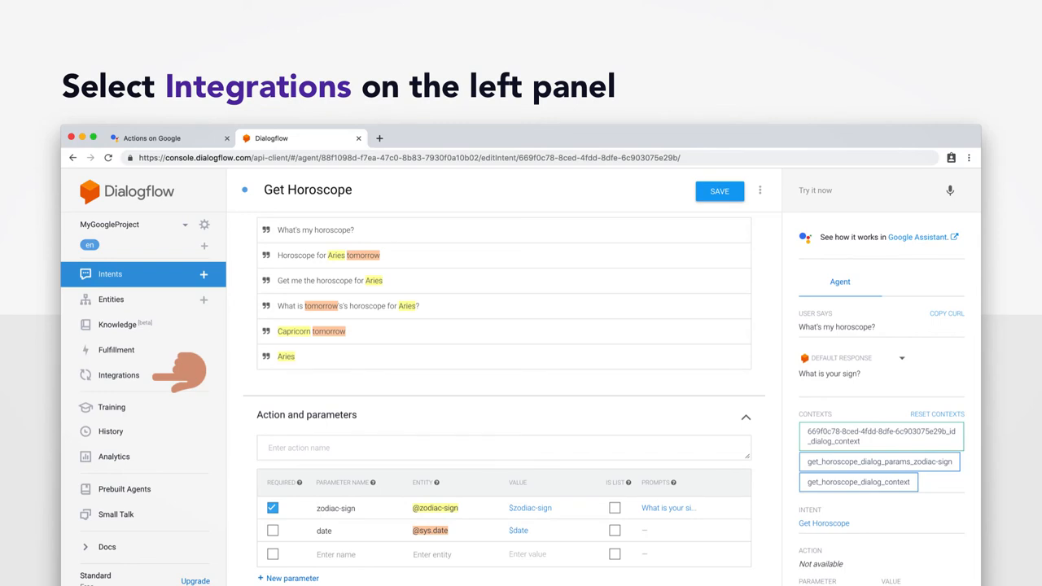
Step: Enable the Google Assistant integration and launch the agent in the Actions Simulator
{"action": "left_click", "coordinate": [117, 374]}
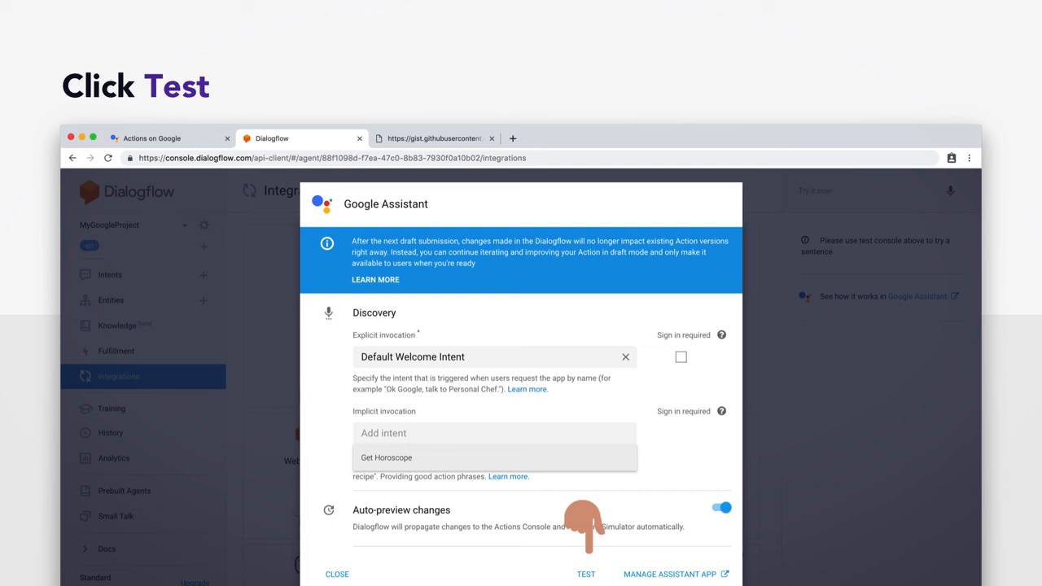
{"action": "left_click", "coordinate": [586, 573]}
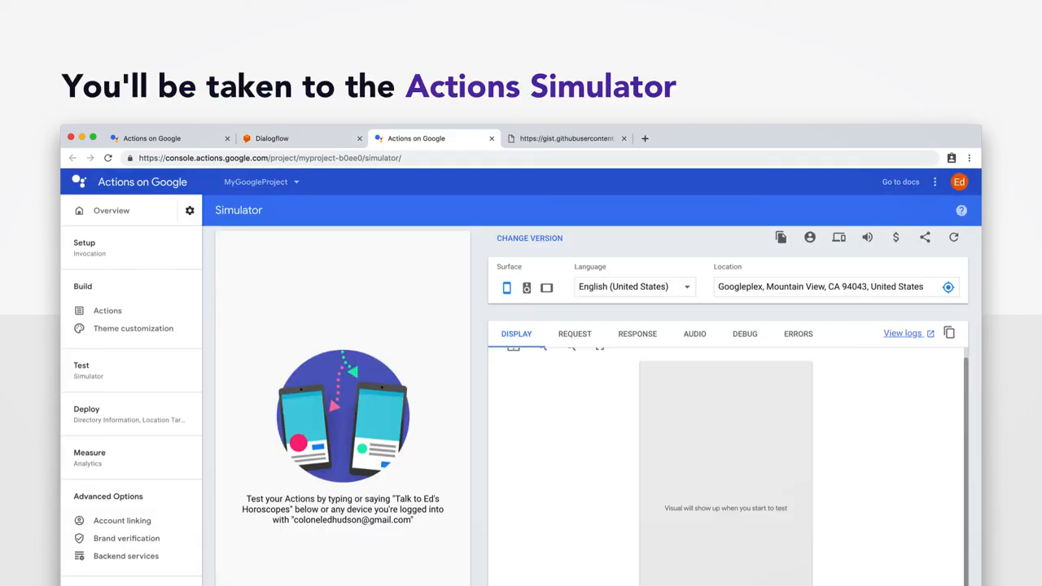